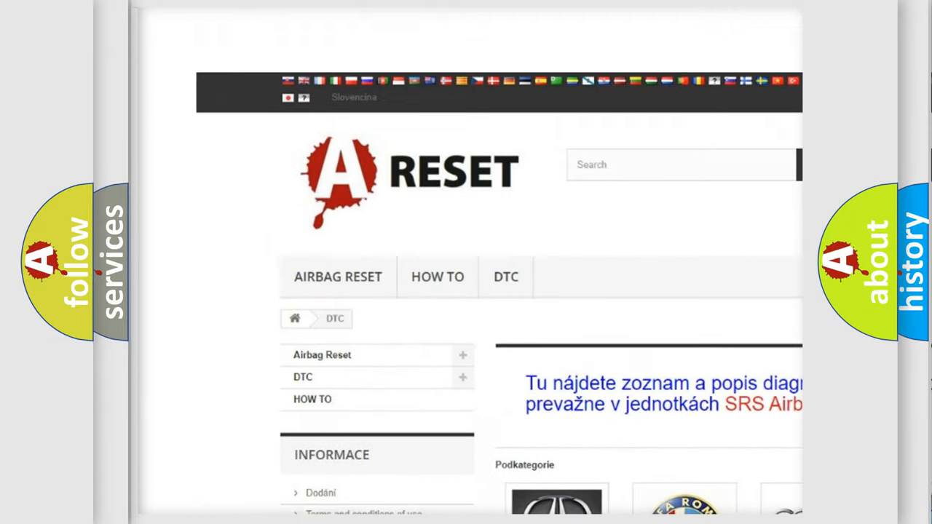
# - Open the ALFA ROMEO DTC category and scroll through its B-, C- and P-code list
pyautogui.scroll(-3)
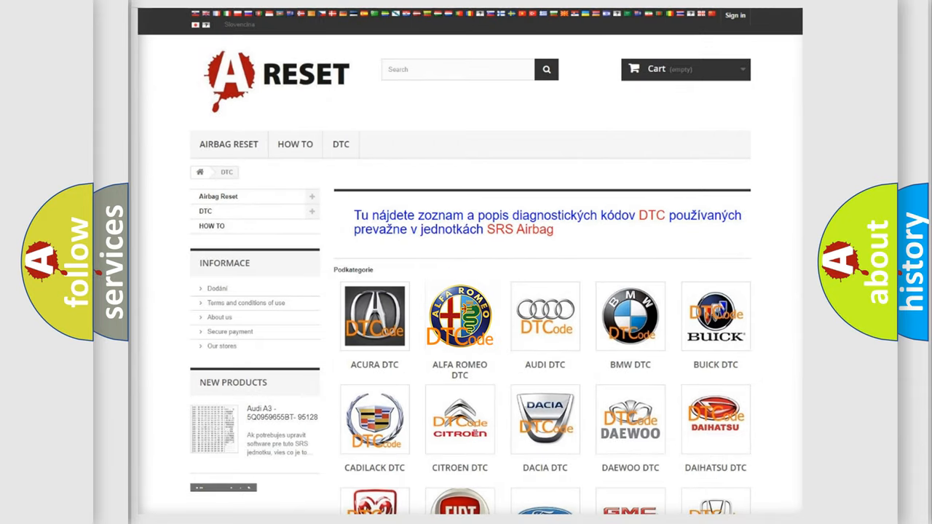
pyautogui.click(460, 317)
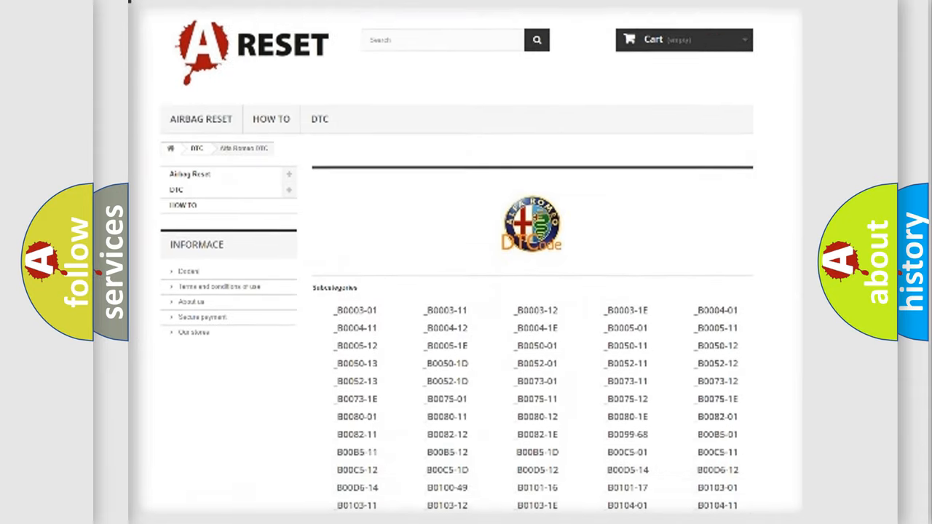
pyautogui.scroll(-3)
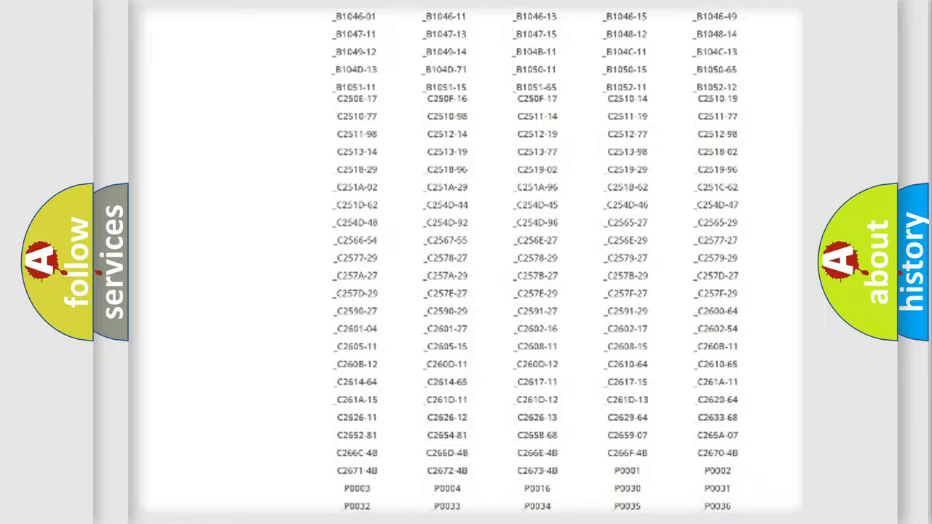